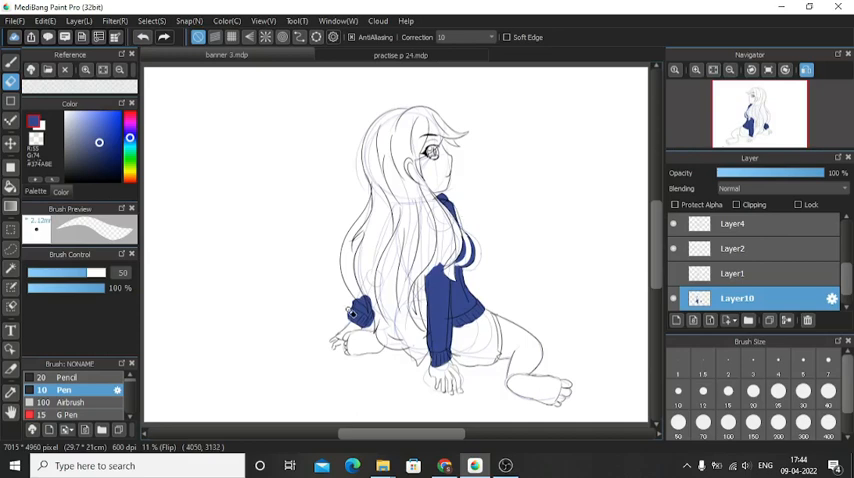
Finish the dark blue sweater fill on Layer10 and flip the canvas back
click(695, 69)
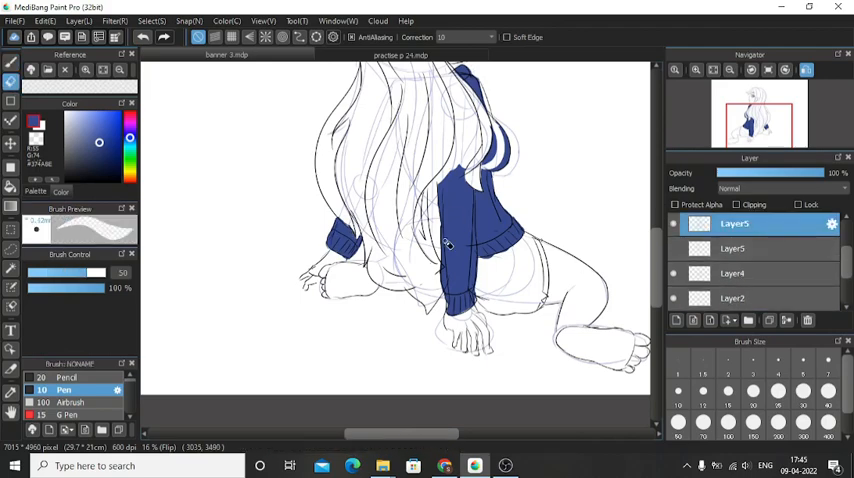
scroll(down, 3)
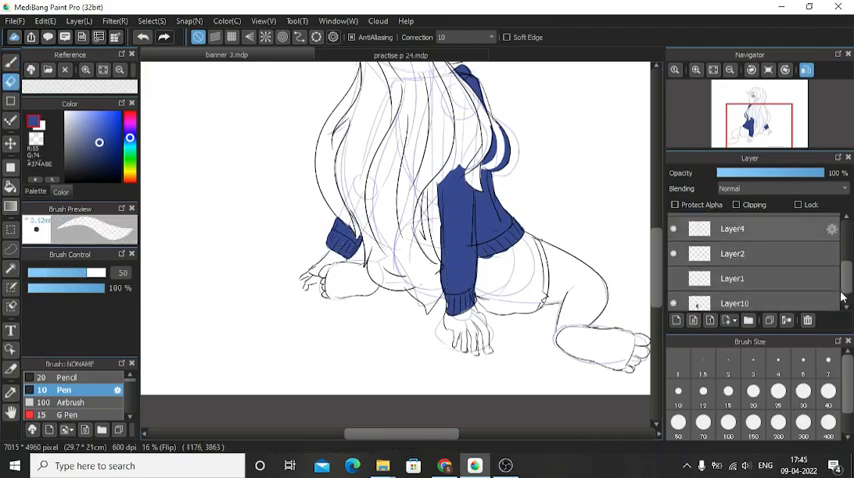
click(737, 273)
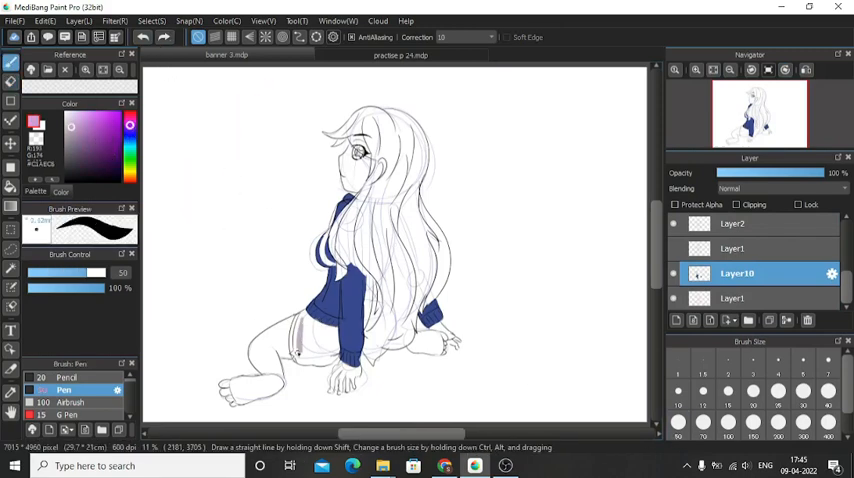
Fill the shorts with soft lavender and add a new layer for the skin
drag(310, 310, 300, 350)
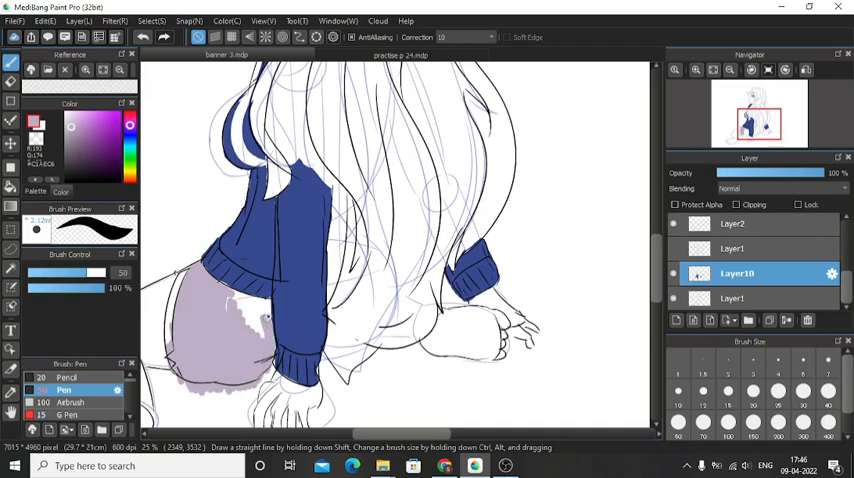
click(250, 310)
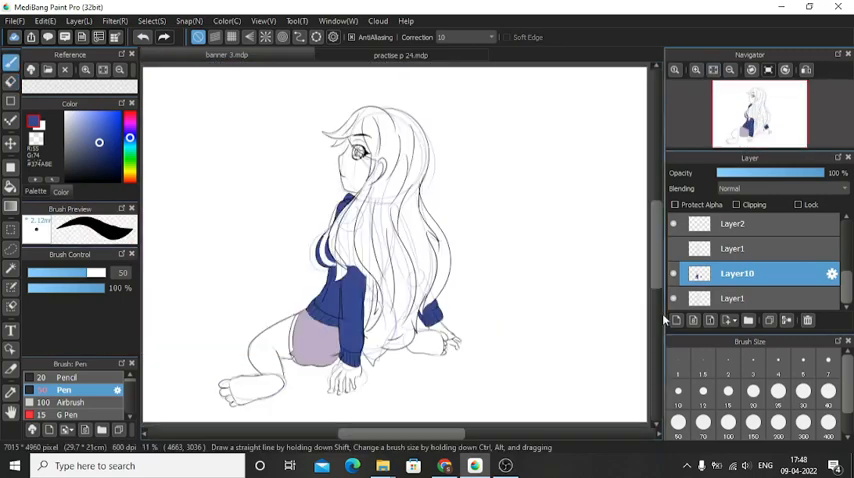
click(675, 320)
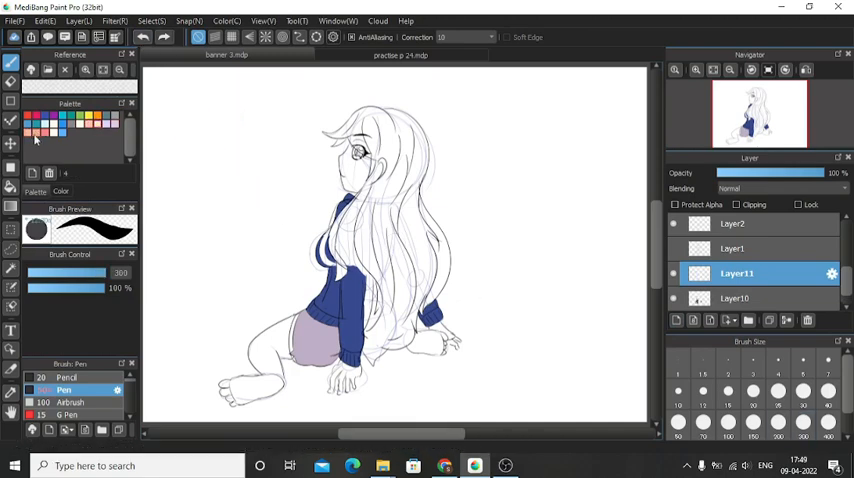
Paint the legs, feet and hands peach, then add a new layer and choose the Airbrush
drag(255, 360, 270, 375)
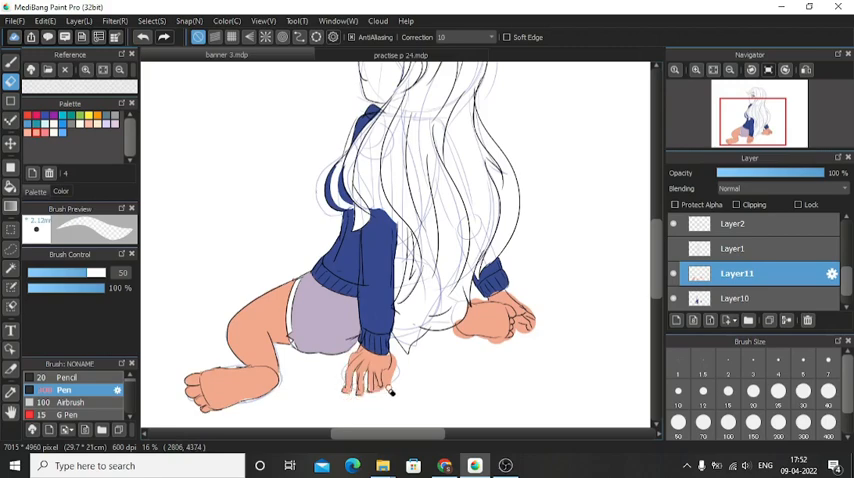
click(806, 69)
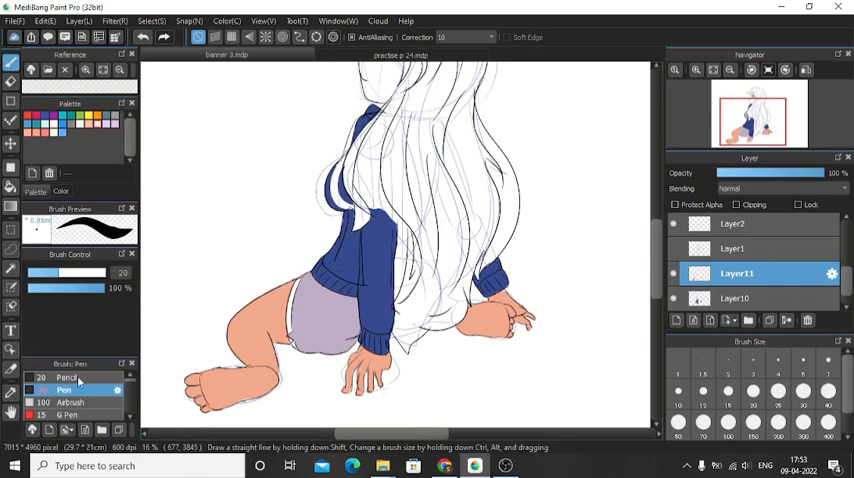
click(72, 401)
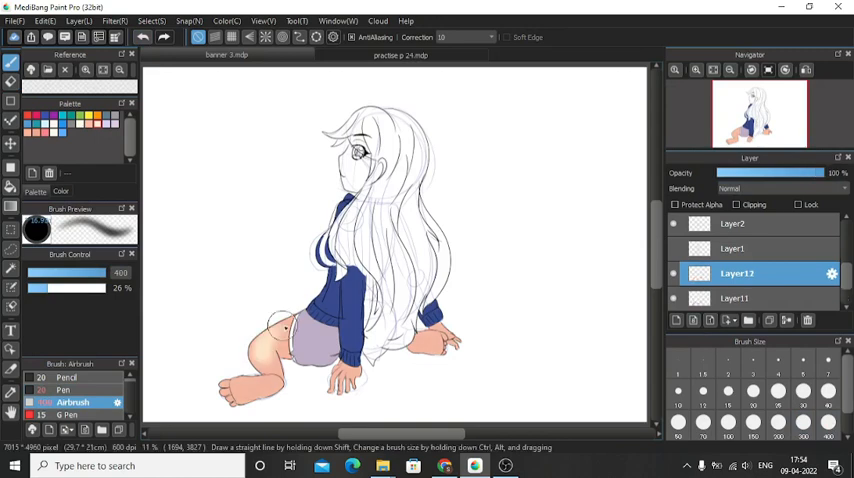
Mirror the canvas, fill the face peach, and airbrush low-opacity pink blush
click(806, 69)
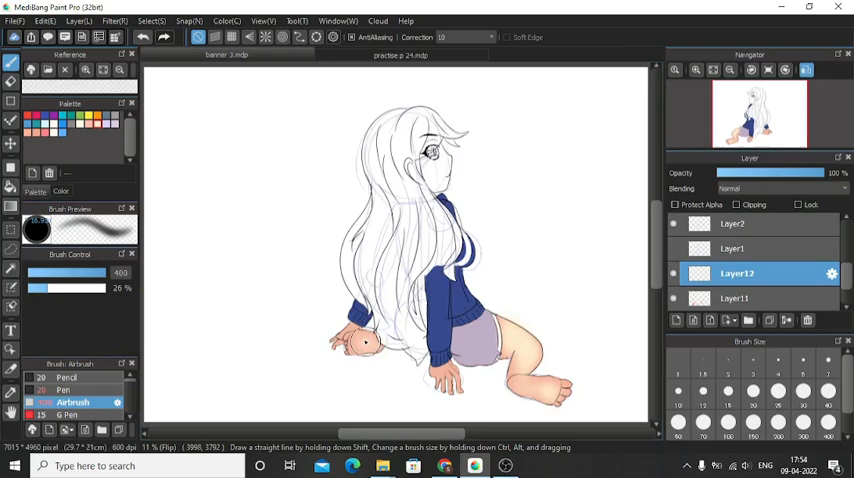
click(806, 69)
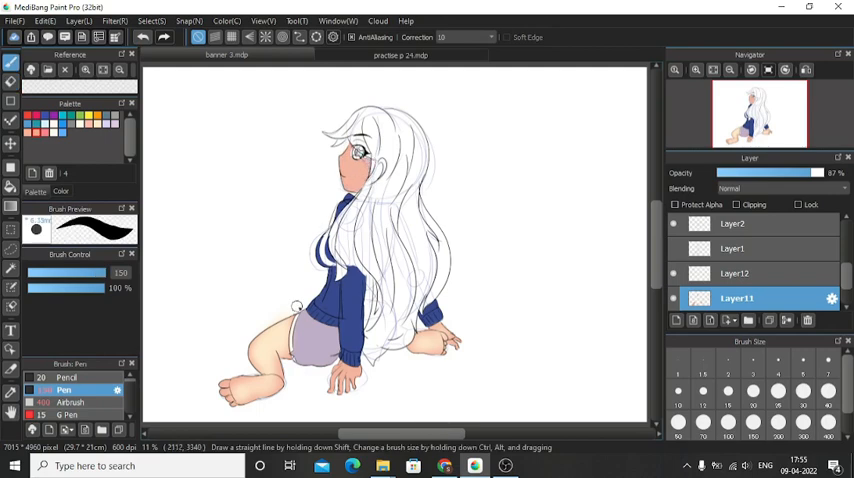
click(73, 401)
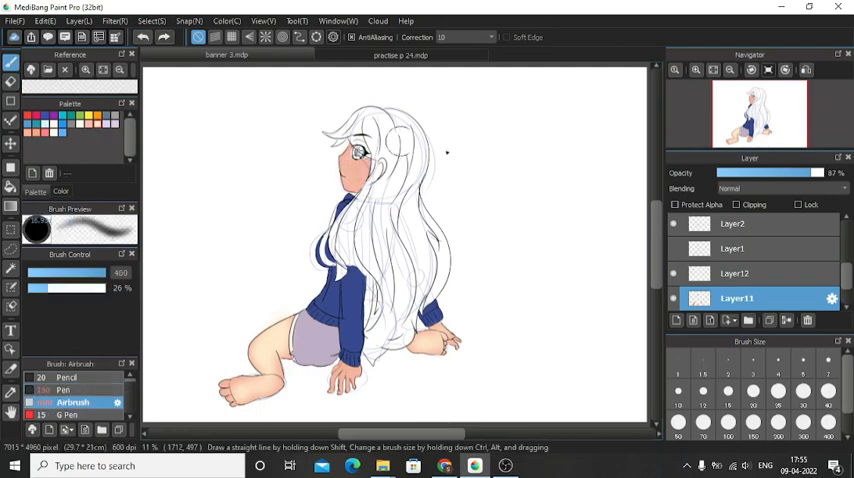
click(737, 273)
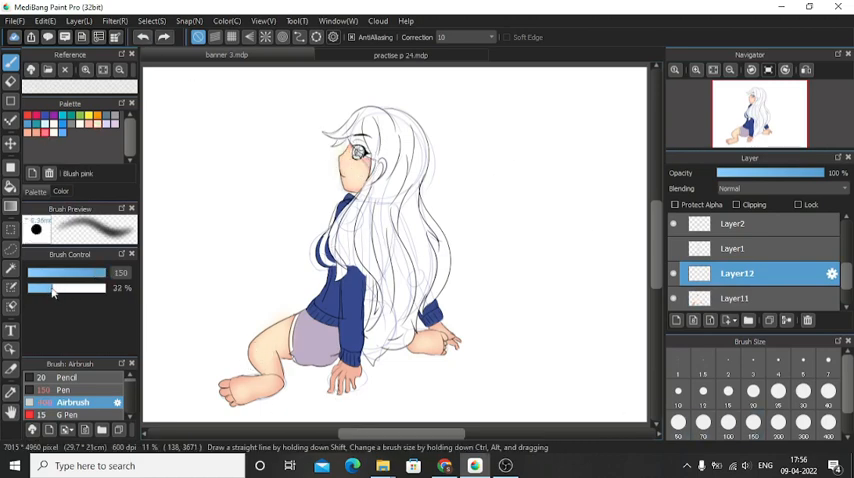
click(806, 69)
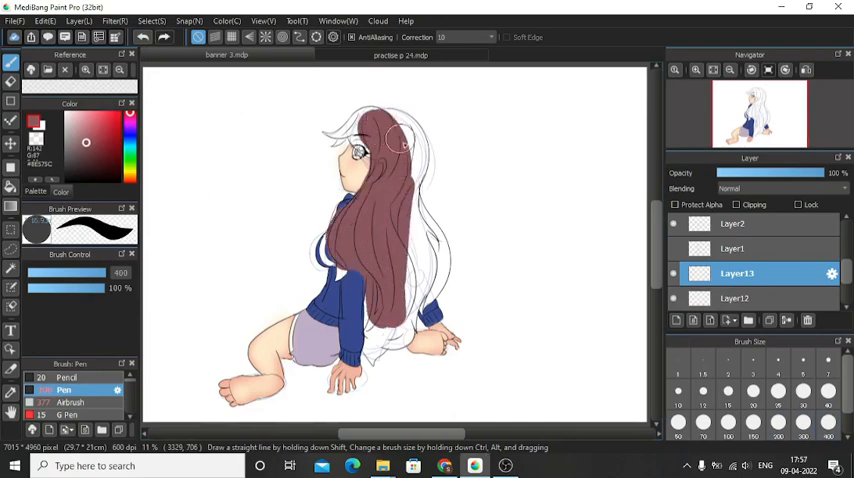
Fill the long hair and bangs reddish-brown on Layer13 with a large Pen
click(806, 69)
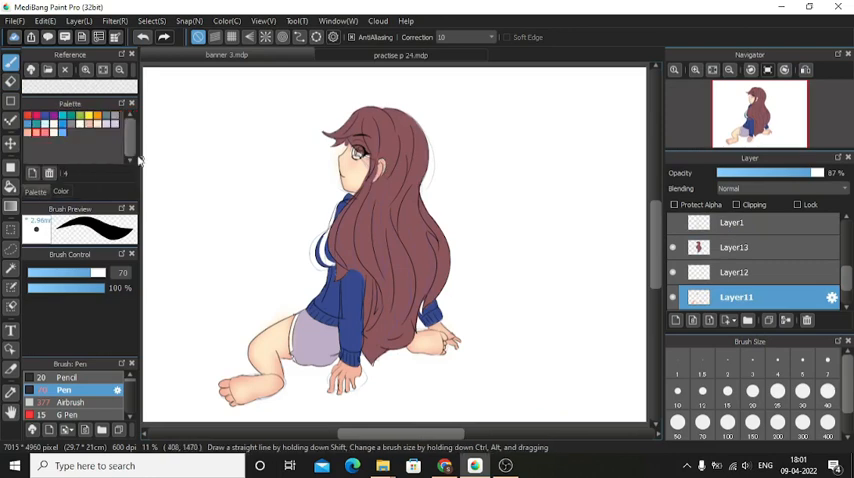
Refine the hair fill edges and pick a darker brown for shading strands
click(72, 402)
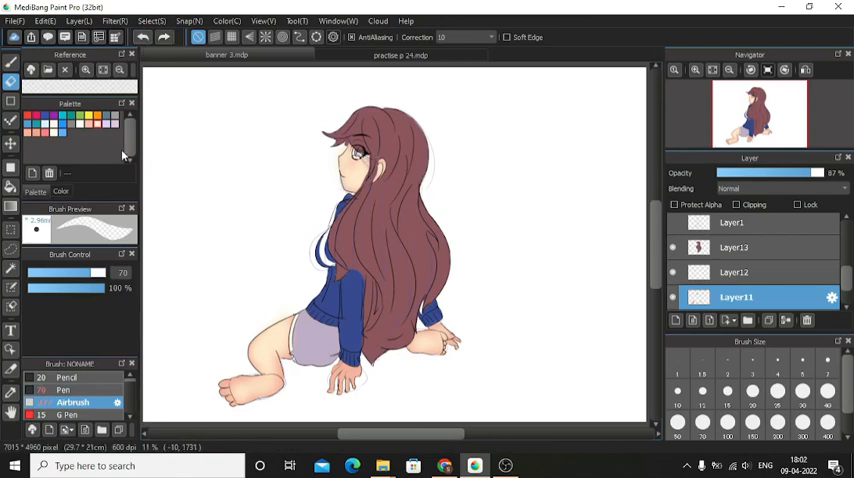
click(736, 247)
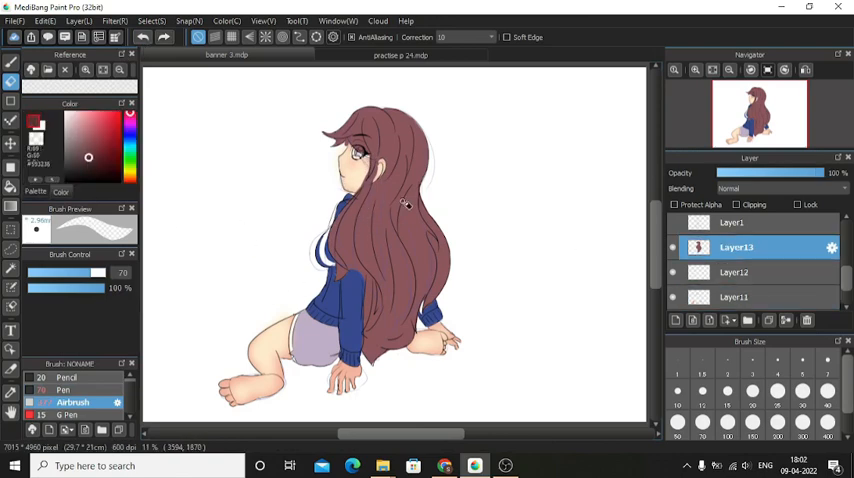
click(805, 70)
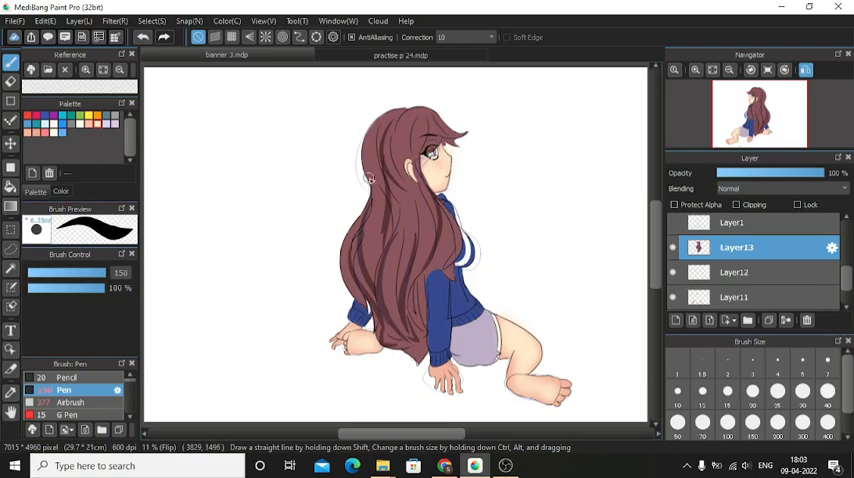
mouse_move(413, 130)
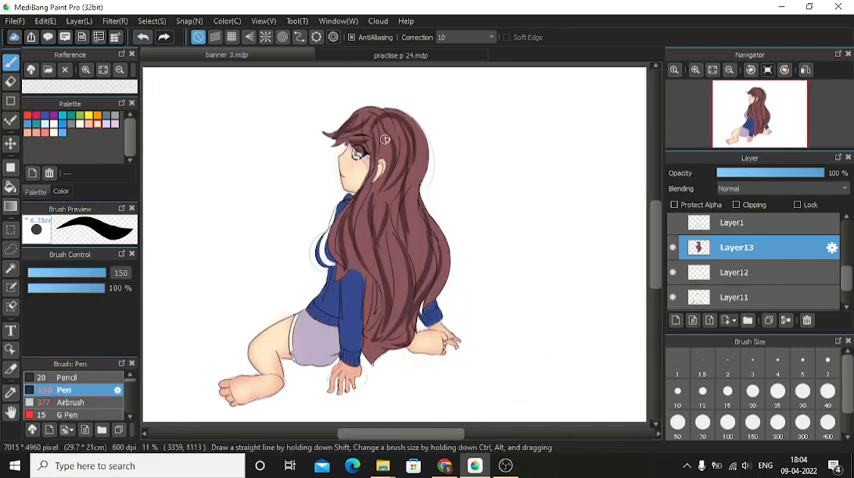
Add a layer, flip the view via Navigator, and pick dark navy for the sleeve
click(143, 37)
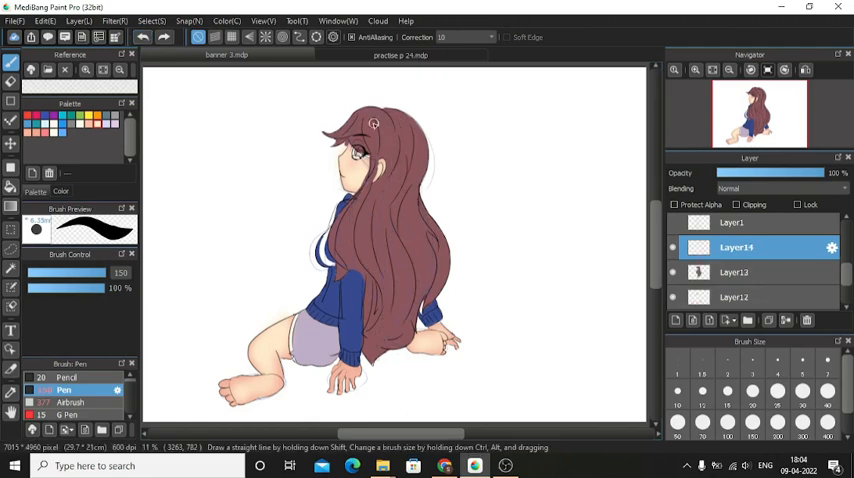
click(805, 70)
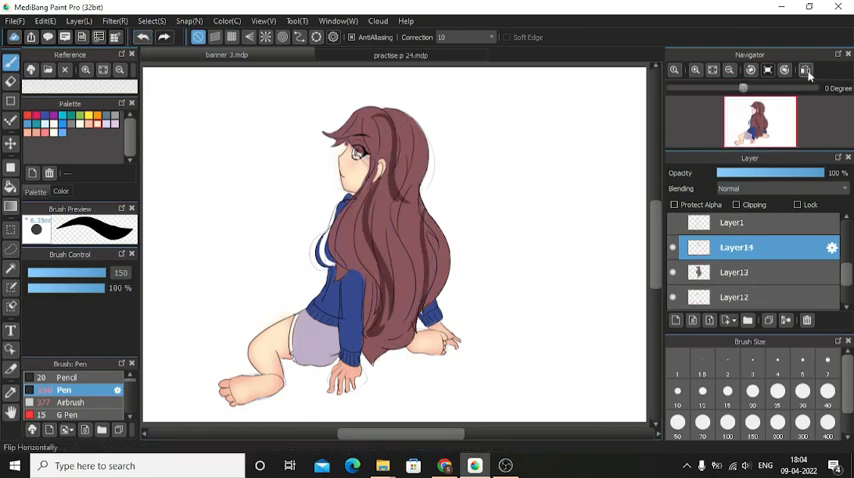
click(805, 69)
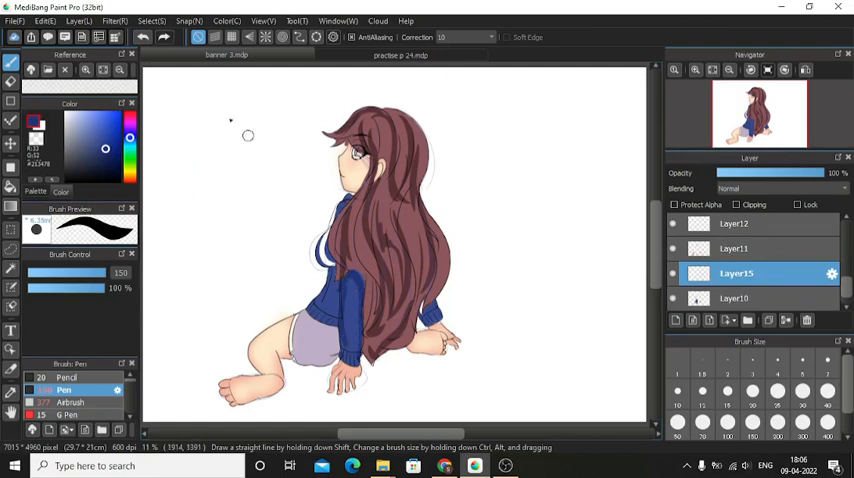
Shade the sleeve dark blue and the shorts darker lavender, then add Layer16
click(805, 69)
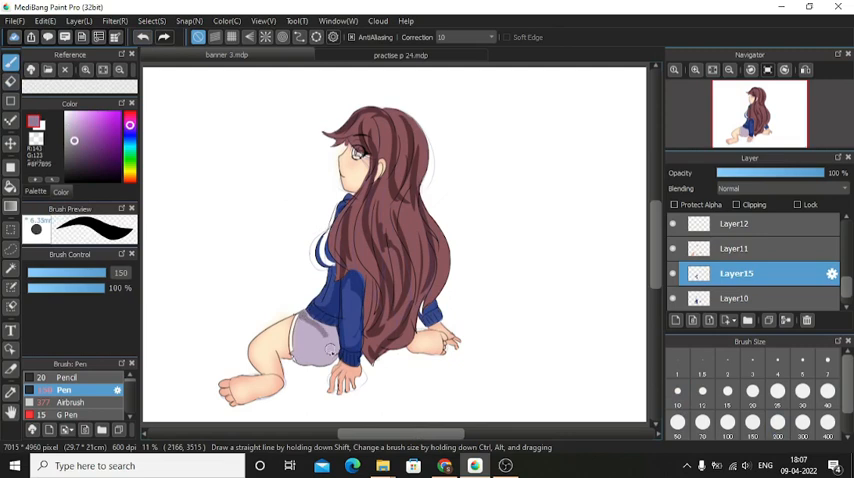
click(105, 148)
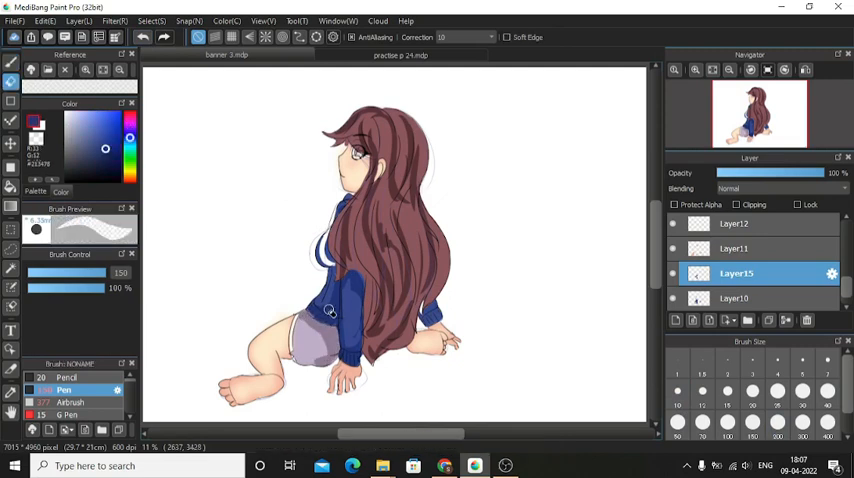
click(805, 69)
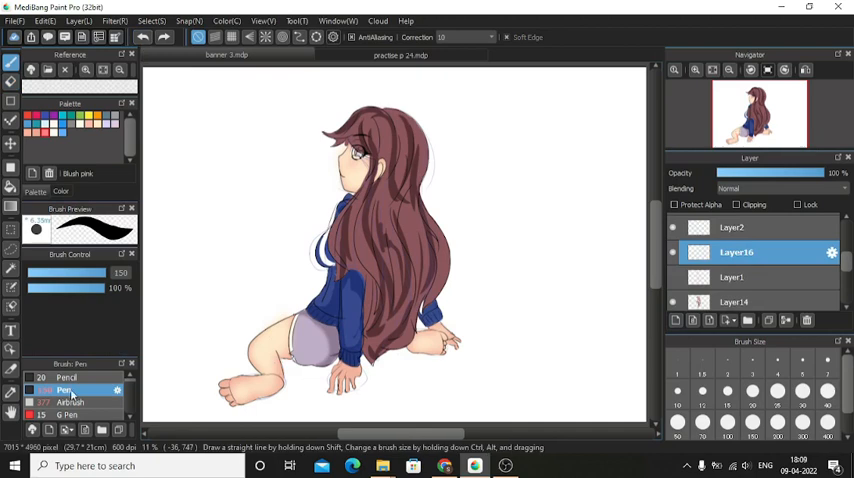
Airbrush soft pink blush on the knee, undo the heavy cheek stroke, set Layer11 to 87%
click(73, 402)
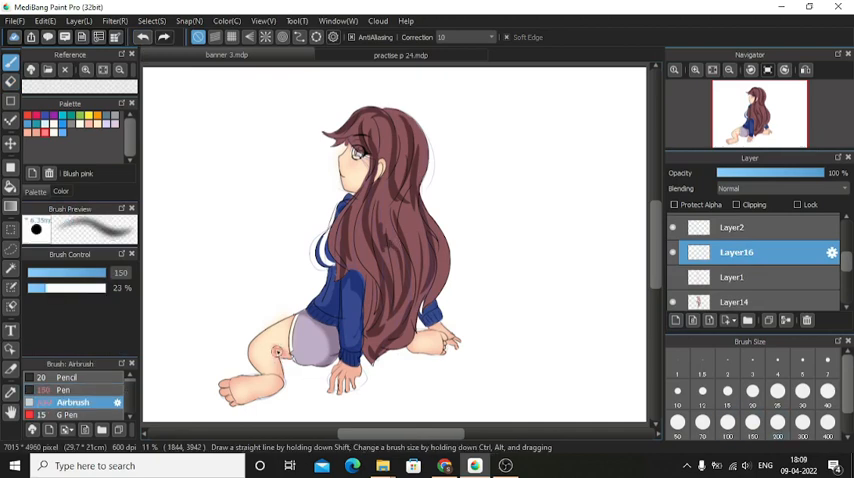
click(805, 69)
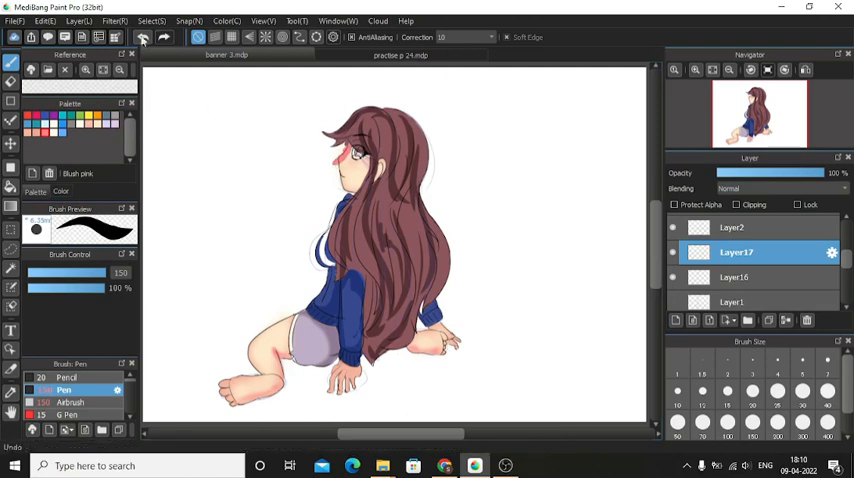
click(142, 37)
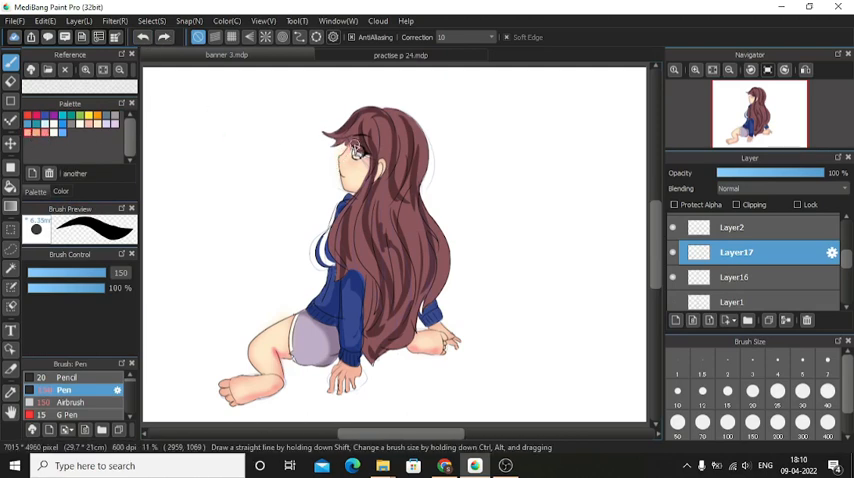
click(805, 69)
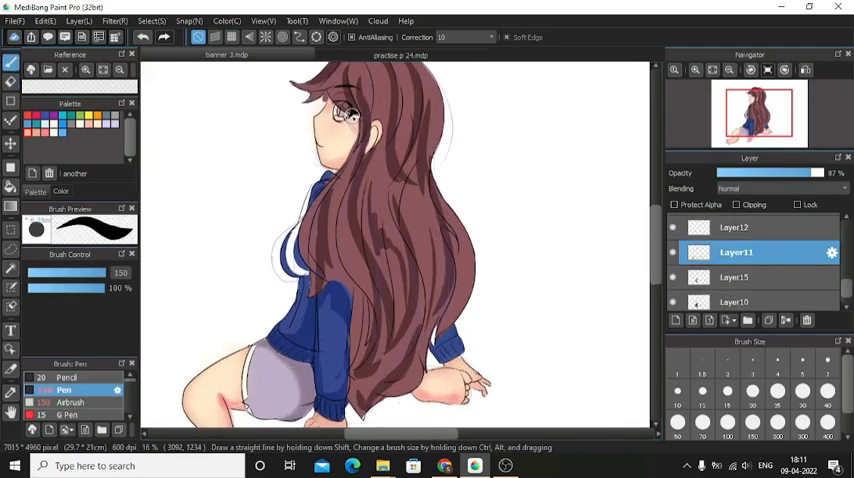
Select Layer15, scroll the Layer panel, and add Layer18 above Layer17
click(736, 277)
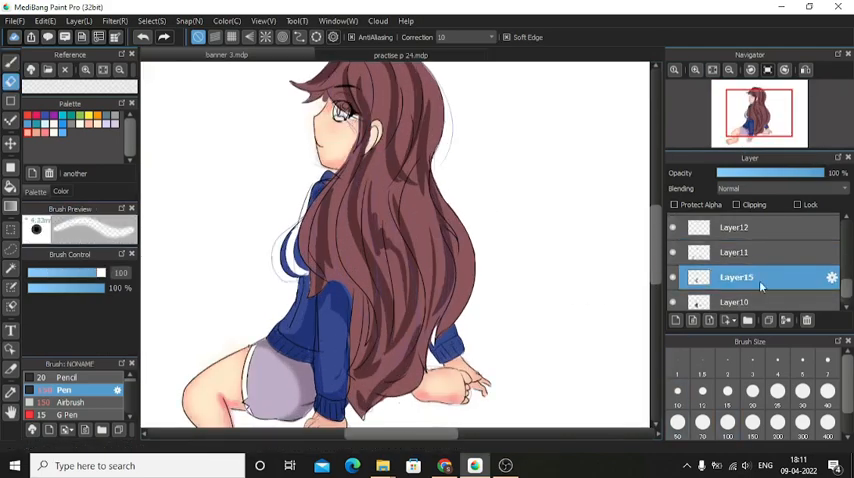
scroll(down, 3)
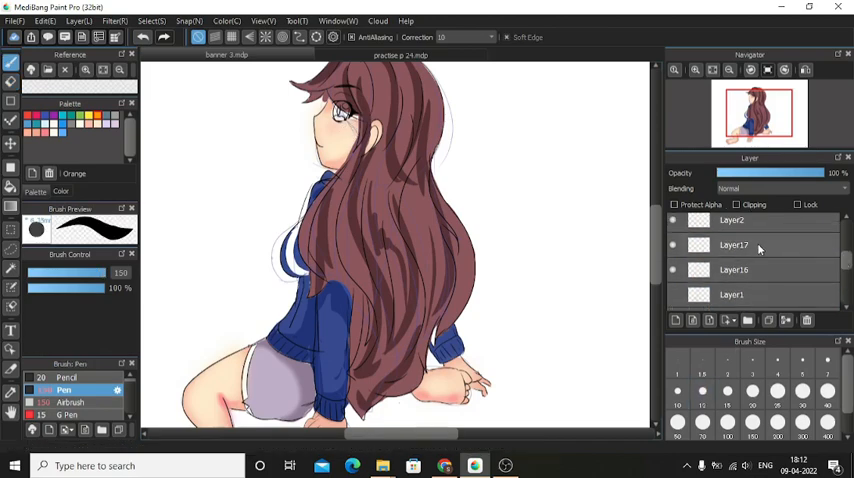
click(675, 320)
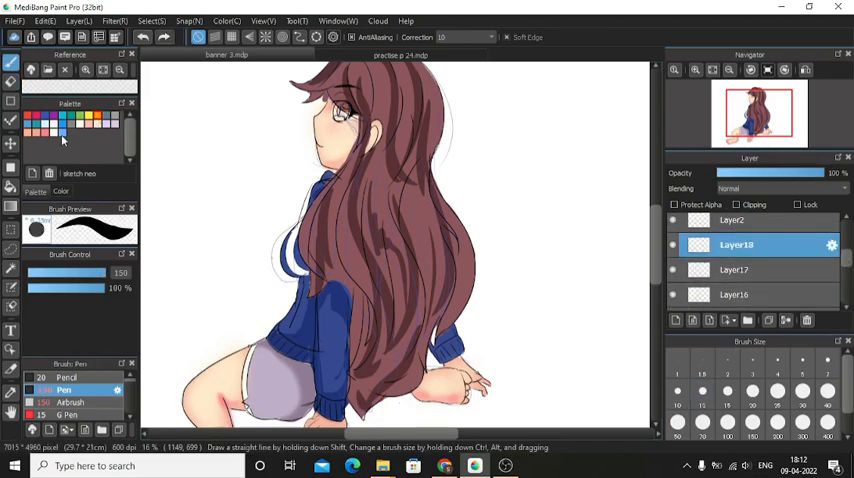